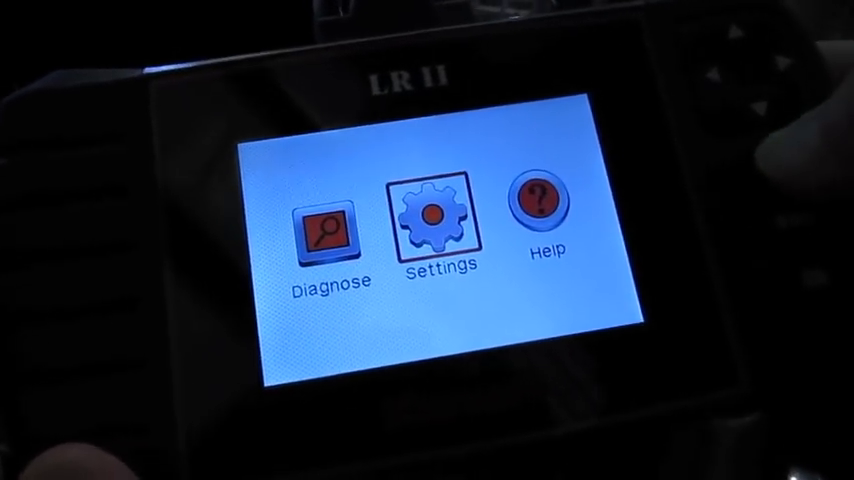
- Power on the LR II and move along the start menu from Settings to Help
click(435, 215)
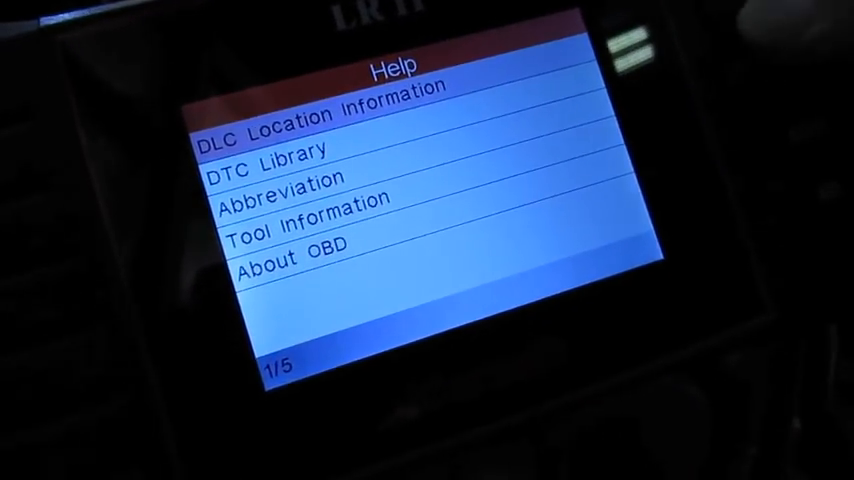
- Move down the Help list to Tool Information
key(Down)
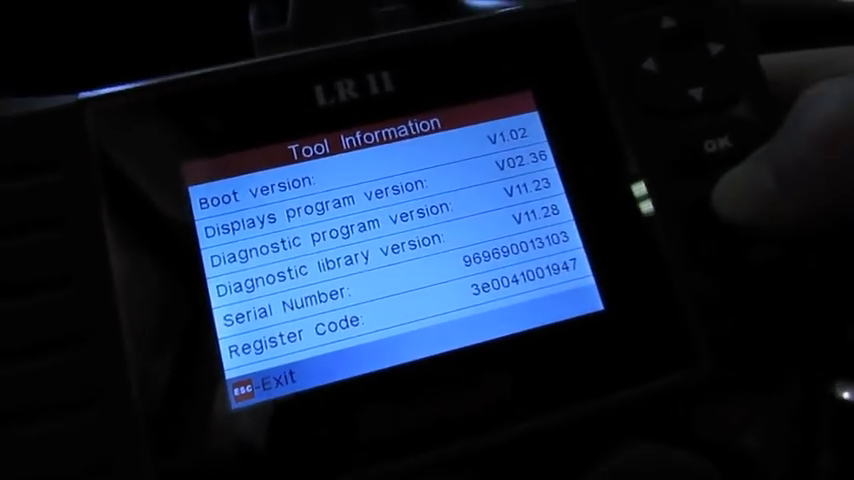
- Read boot version V1.02 and library versions, then exit to the start menu
key(Esc)
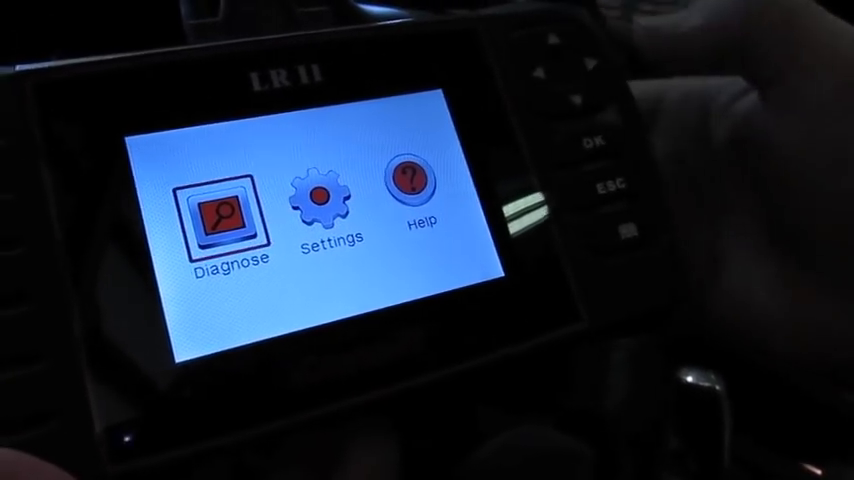
- Choose Diagnose to reach the Select Datastream list of wheel speeds and ABS pressure
click(224, 210)
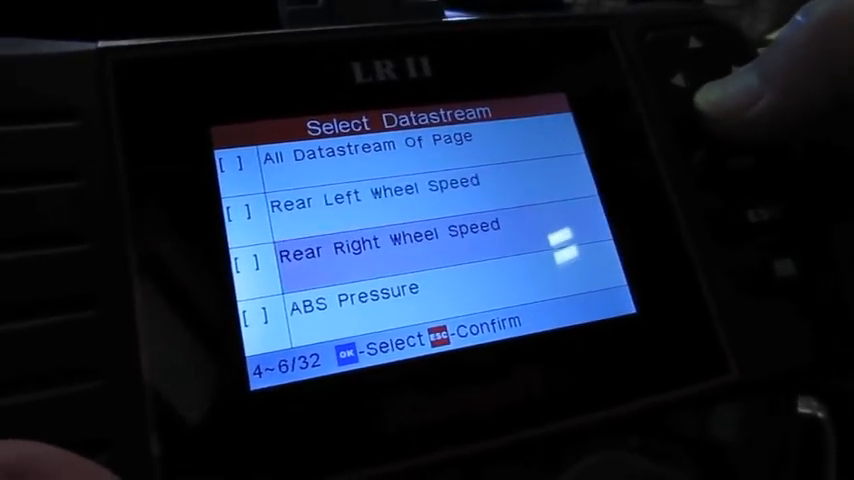
- Page down to Rear Left/Right Wheel Speed and ABS Pressure
scroll(down, 3)
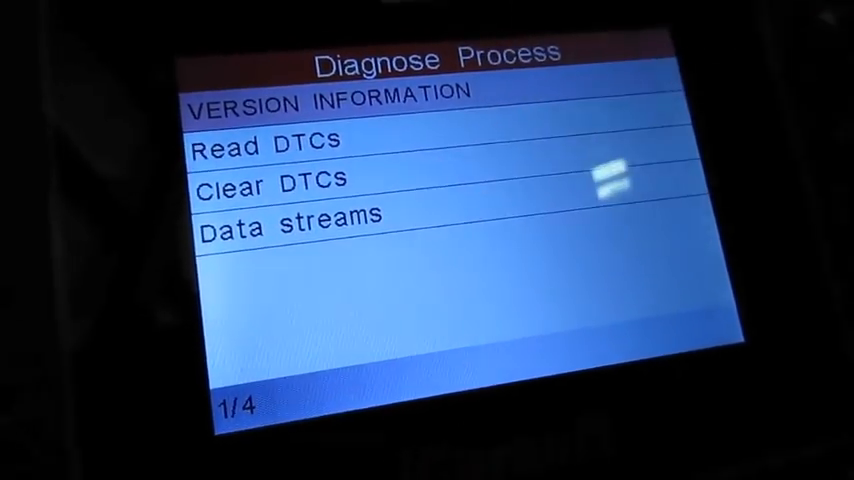
- Move from VERSION INFORMATION to Data streams, entry 4 of 4
key(Down)
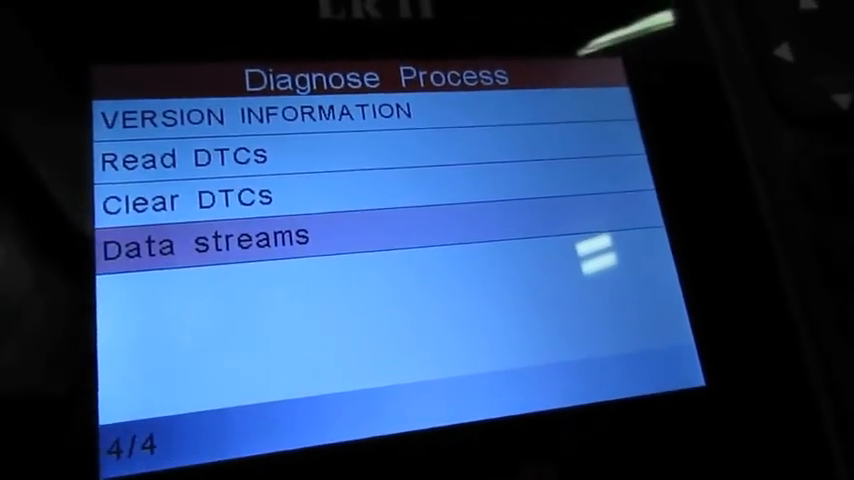